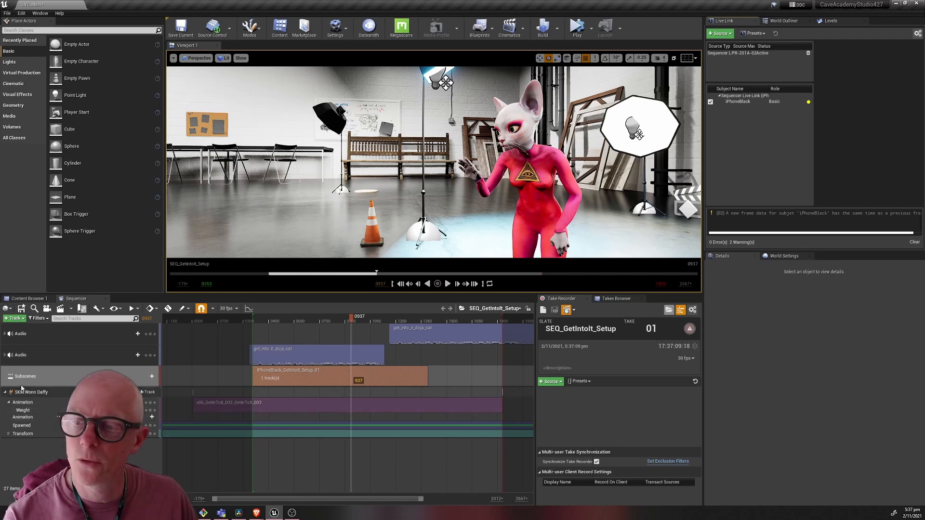
Remove the subscene take clip from the character's track and locate the baked face animation asset.
{"action": "left_click", "coordinate": [32, 392]}
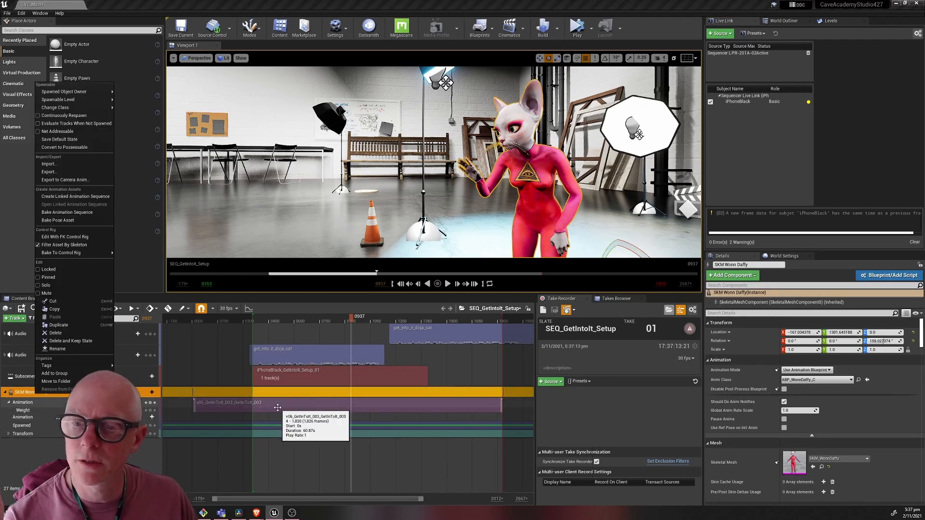
{"action": "right_click", "coordinate": [289, 407]}
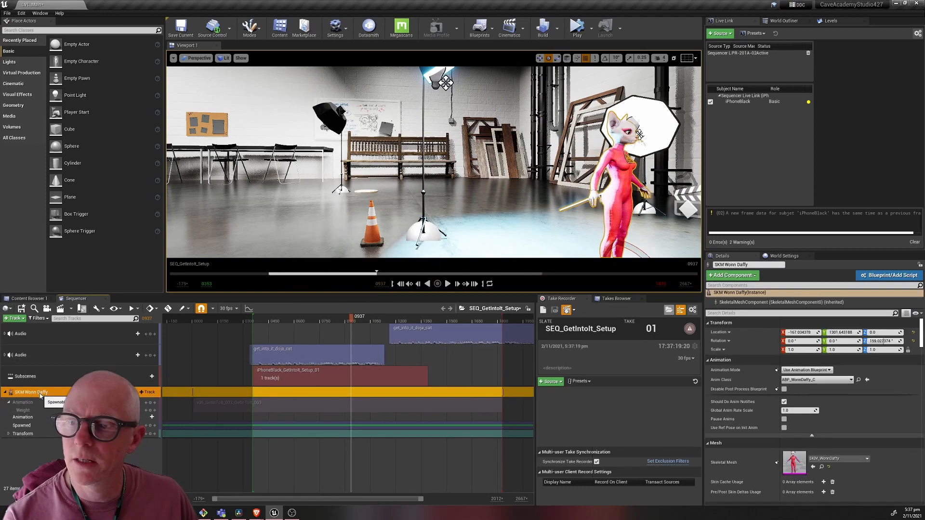
{"action": "right_click", "coordinate": [31, 391]}
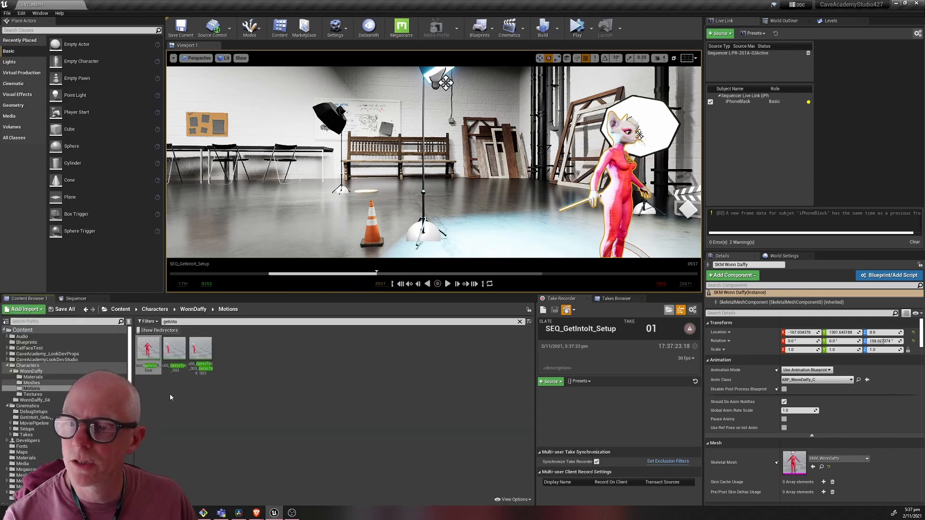
{"action": "mouse_move", "coordinate": [148, 348]}
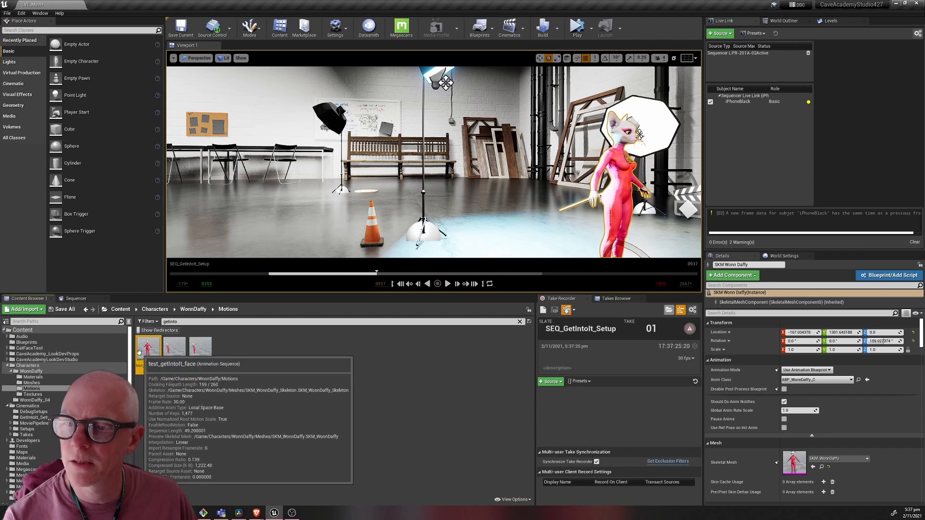
{"action": "double_click", "coordinate": [147, 345]}
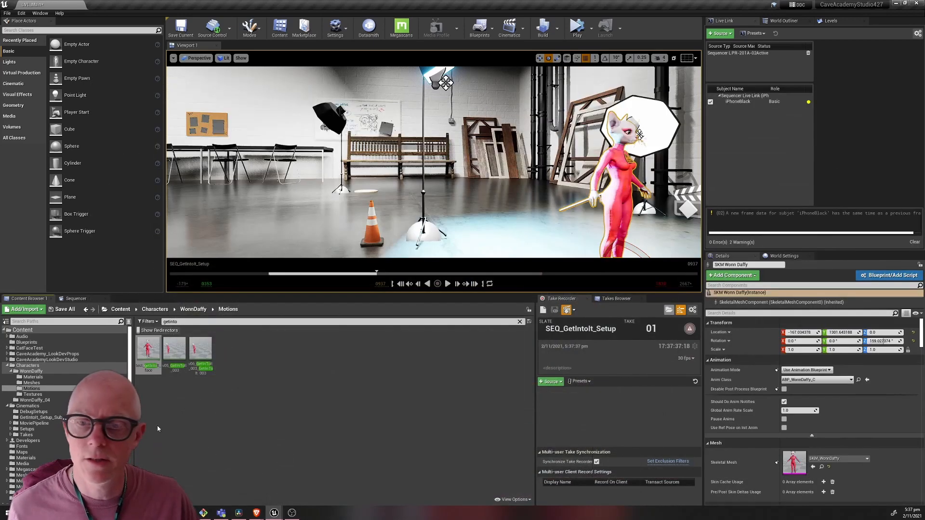
{"action": "left_click", "coordinate": [75, 299]}
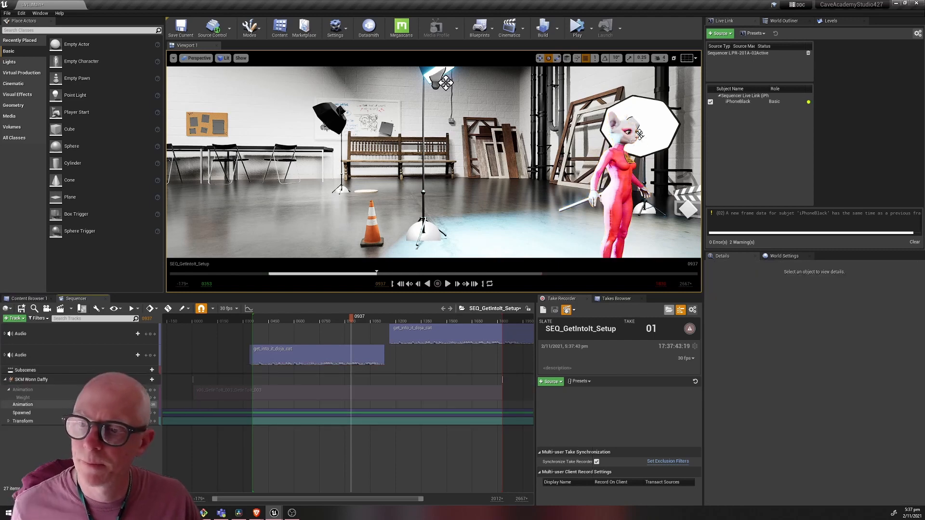
{"action": "mouse_move", "coordinate": [282, 394]}
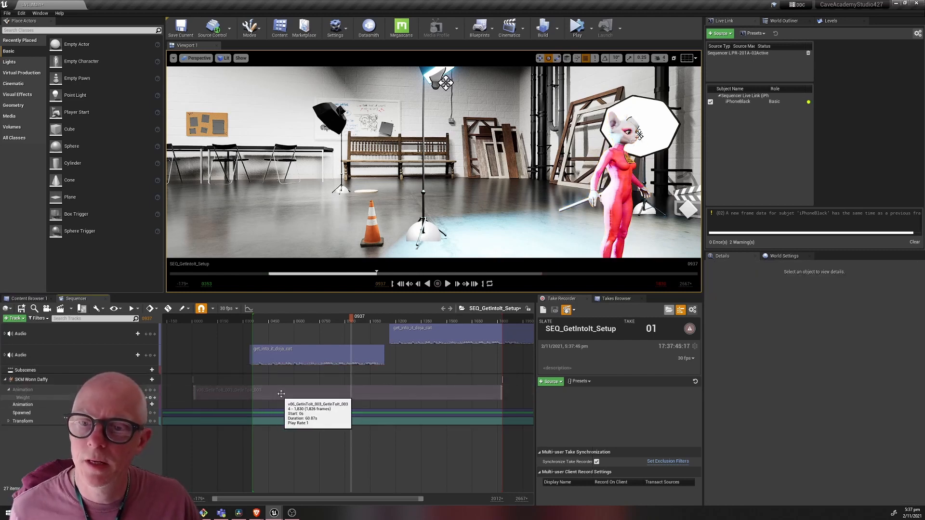
Bring up the animation picker on the SKM Wonn Daffy Animation track.
{"action": "right_click", "coordinate": [281, 394]}
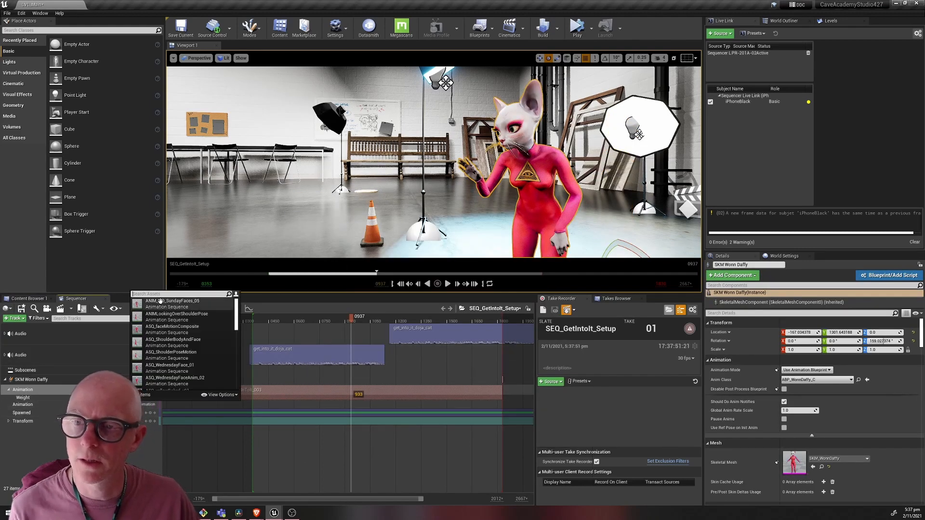
Add the baked 'getin' face animation as a second track and scrub back to preview it.
{"action": "type", "text": "getin"}
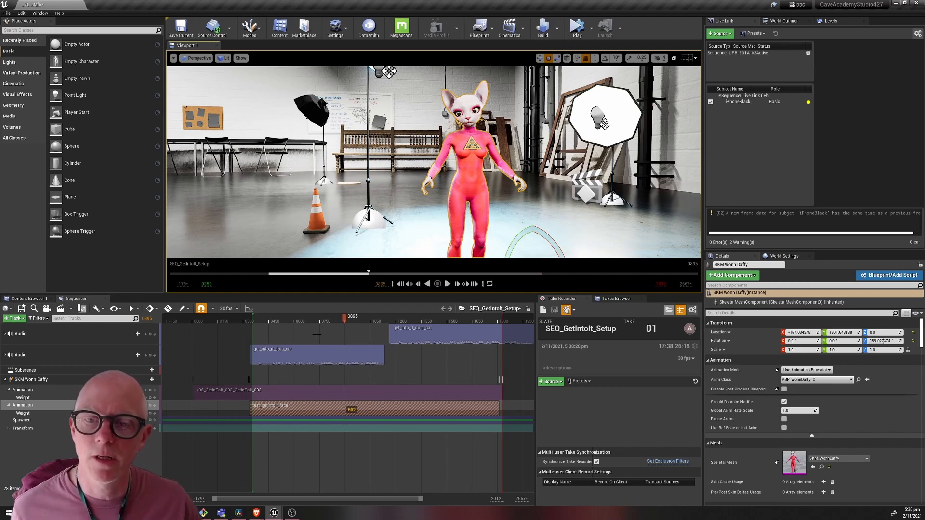
{"action": "left_click", "coordinate": [307, 316]}
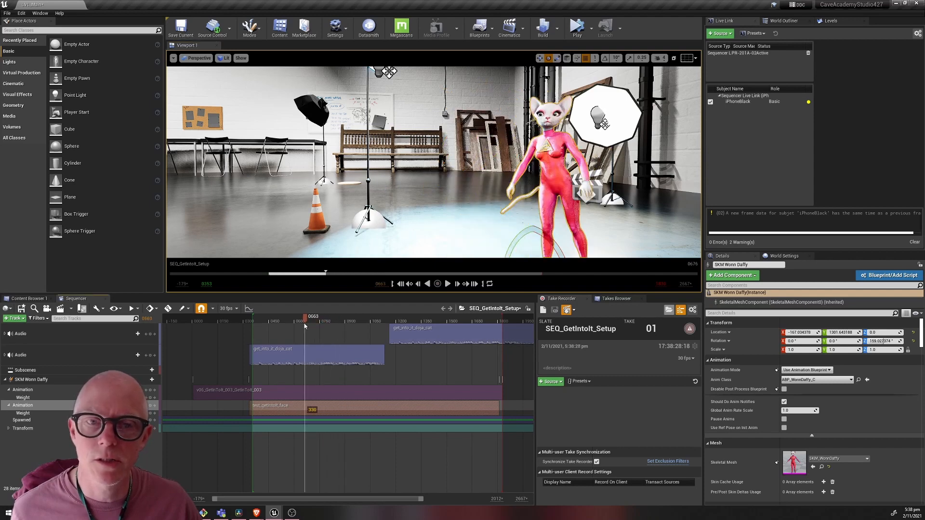